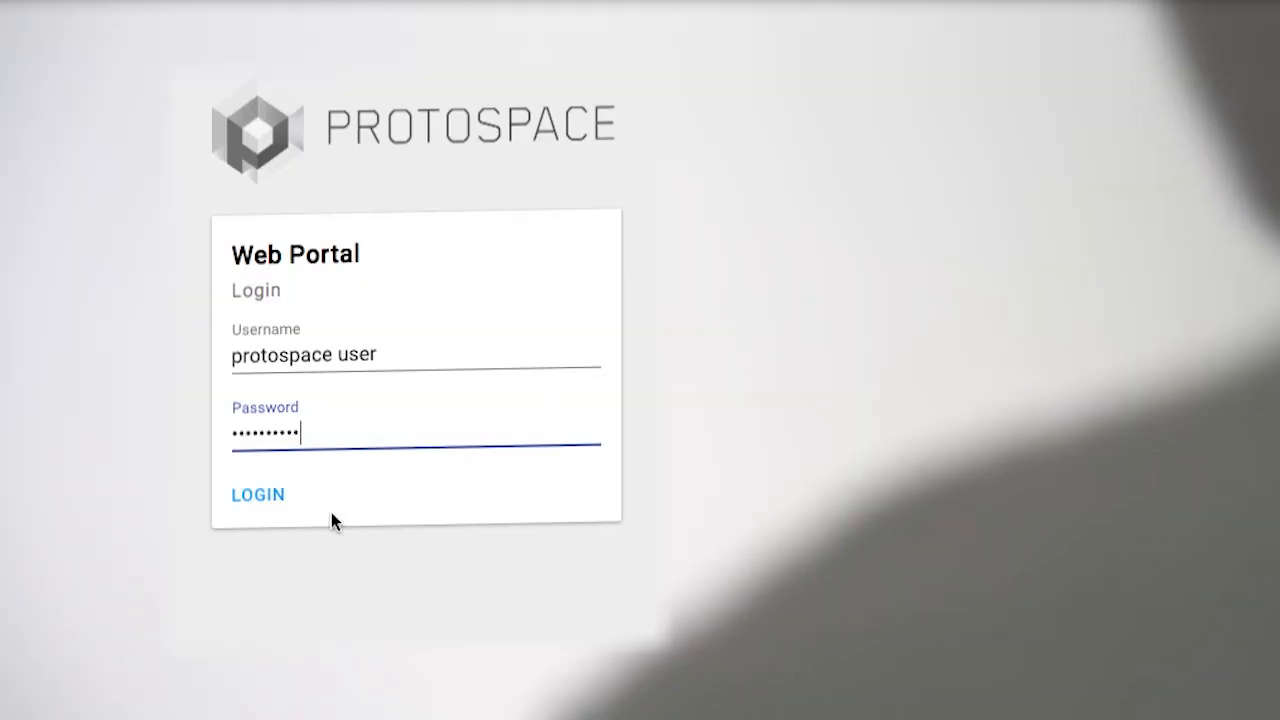
# Step: Sign in to the Web Portal so the M2020 Major Externals model hierarchy loads
pyautogui.click(258, 494)
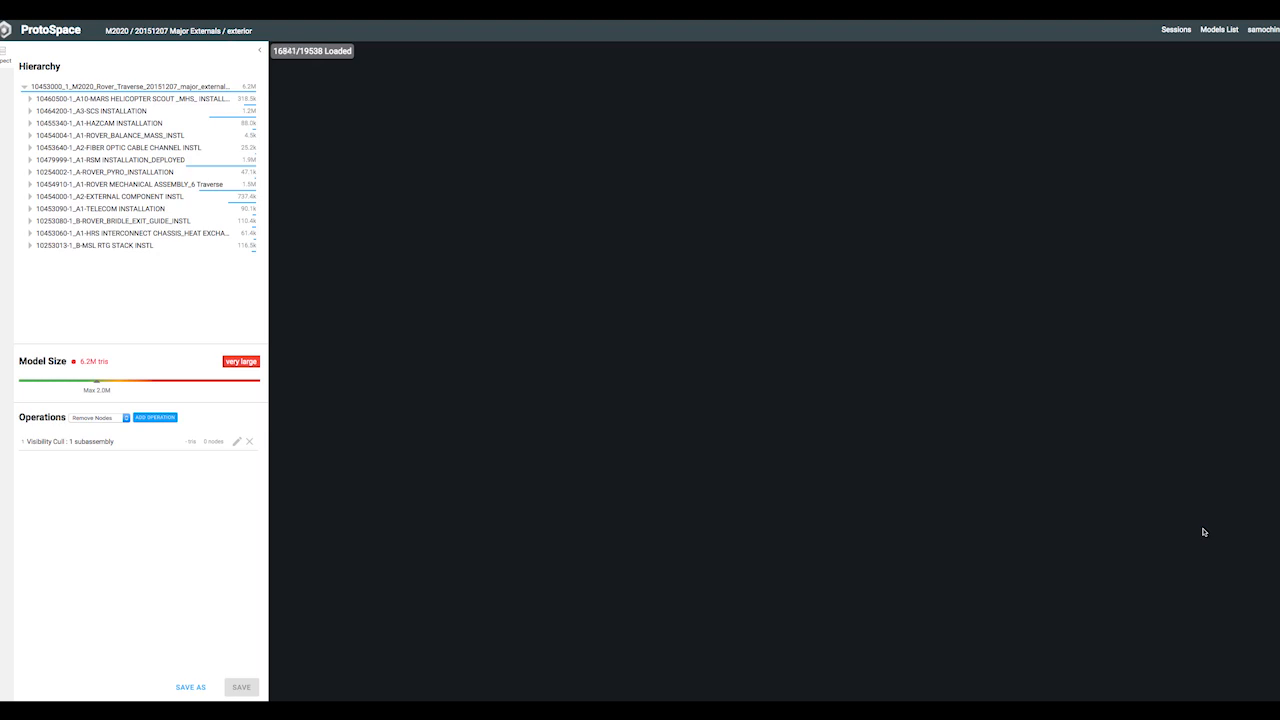